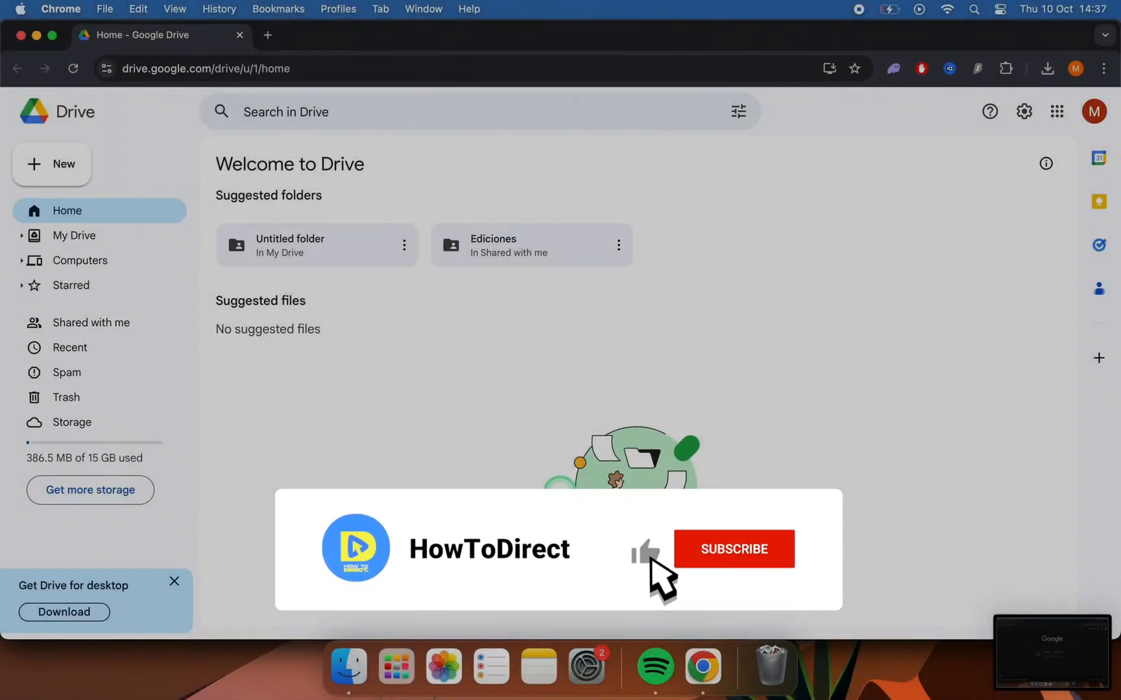
Step: Post the comment 'Great video! Thanks for sharing!' before switching to Drive
{"action": "left_click", "coordinate": [734, 548]}
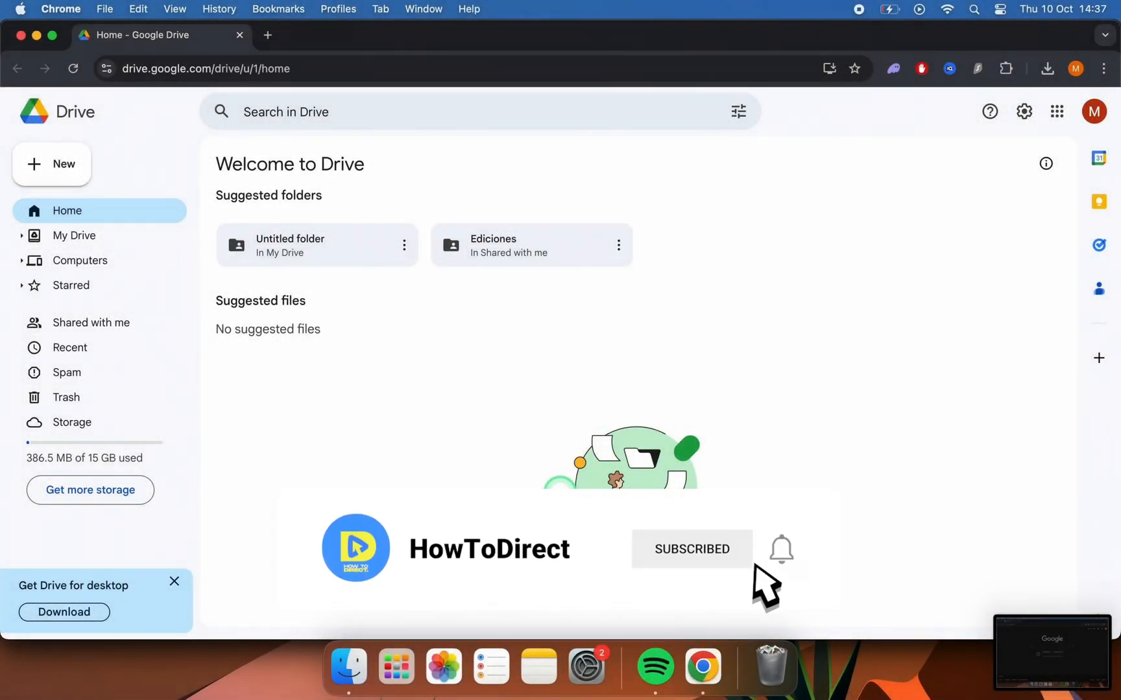
{"action": "left_click", "coordinate": [780, 550]}
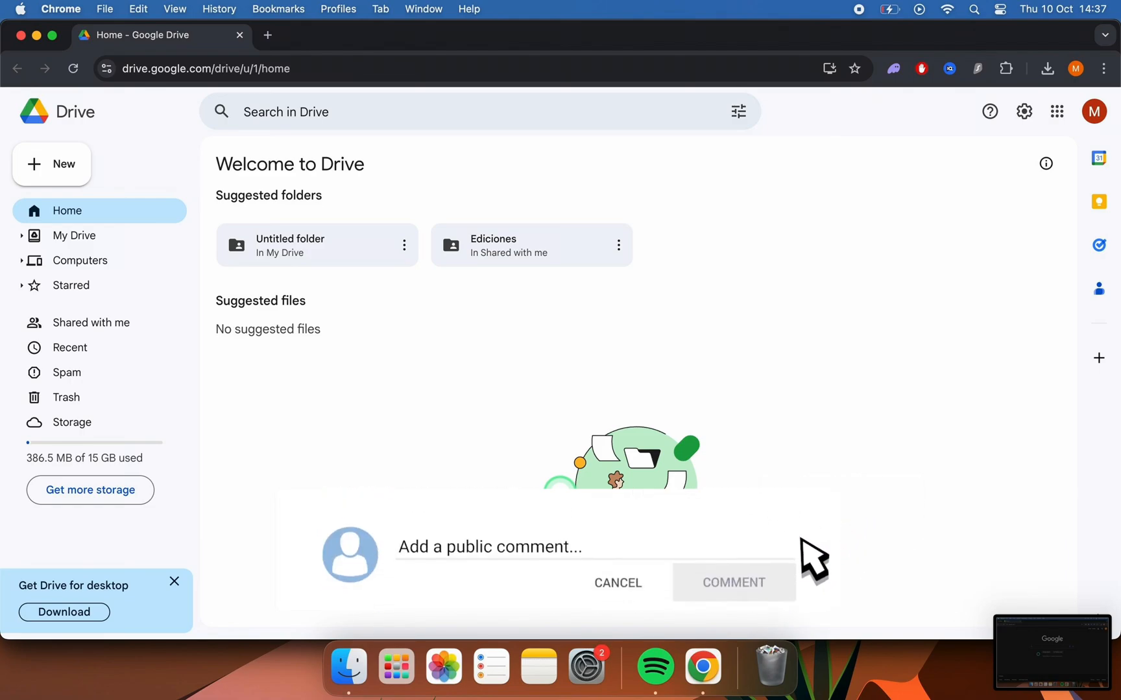
{"action": "type", "text": "Great video! Thanks for sharing!"}
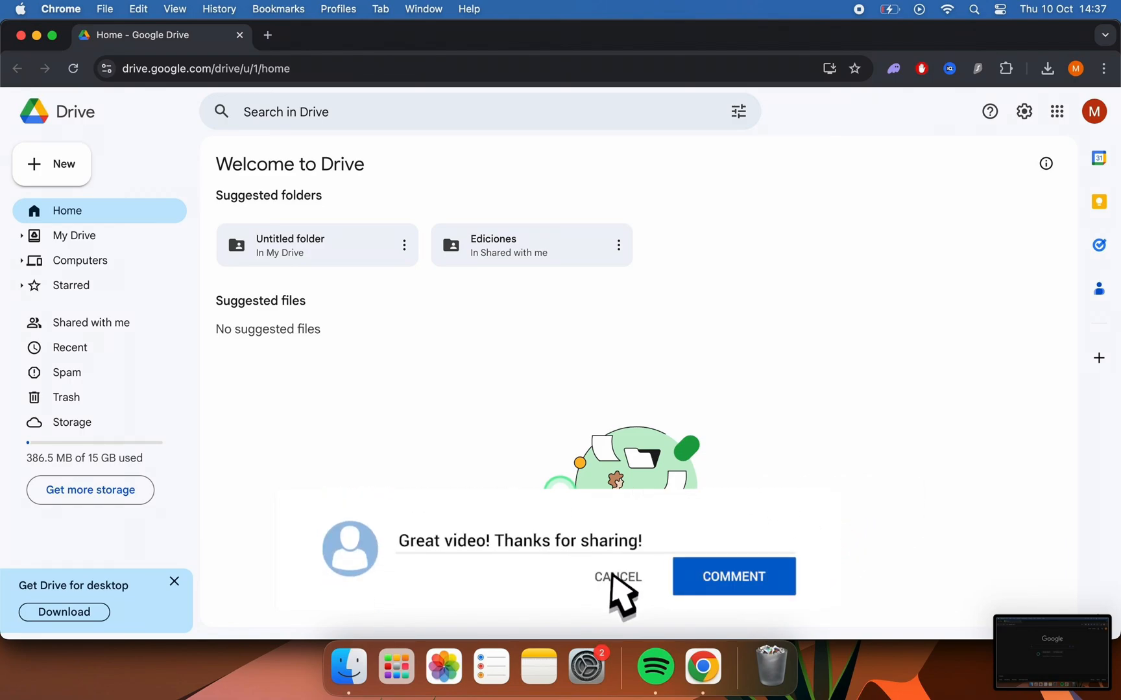
{"action": "left_click", "coordinate": [618, 577]}
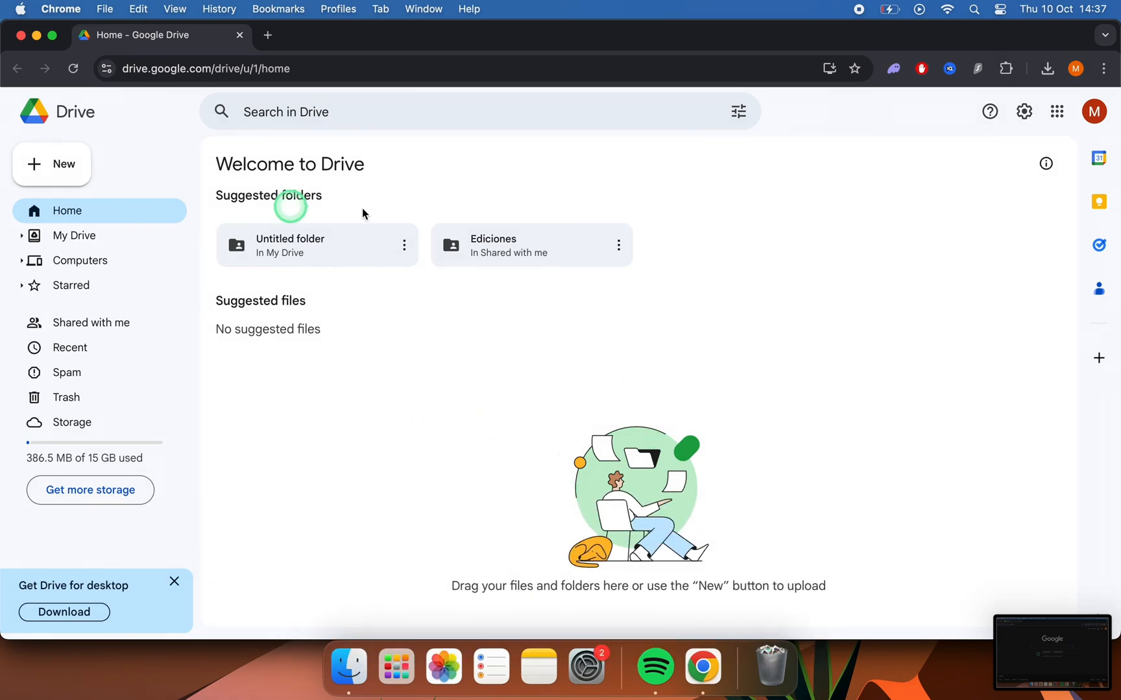
Step: Download Drive for desktop from Drive's settings menu and open the downloaded installer image
{"action": "left_click", "coordinate": [1023, 112]}
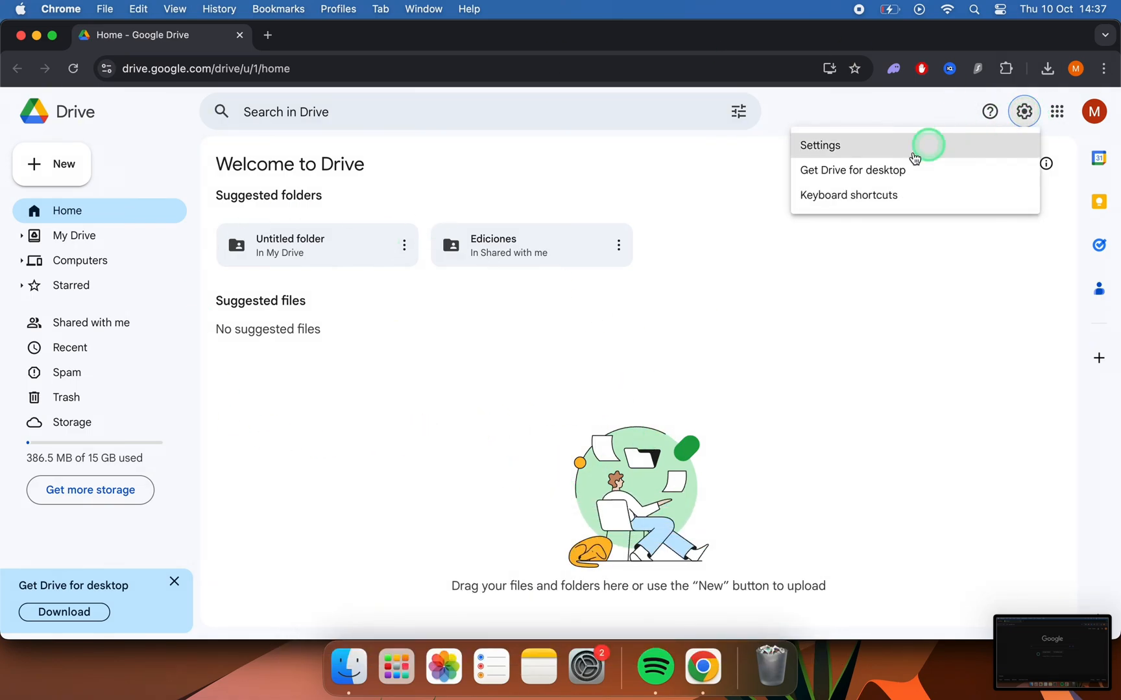
{"action": "left_click", "coordinate": [852, 170]}
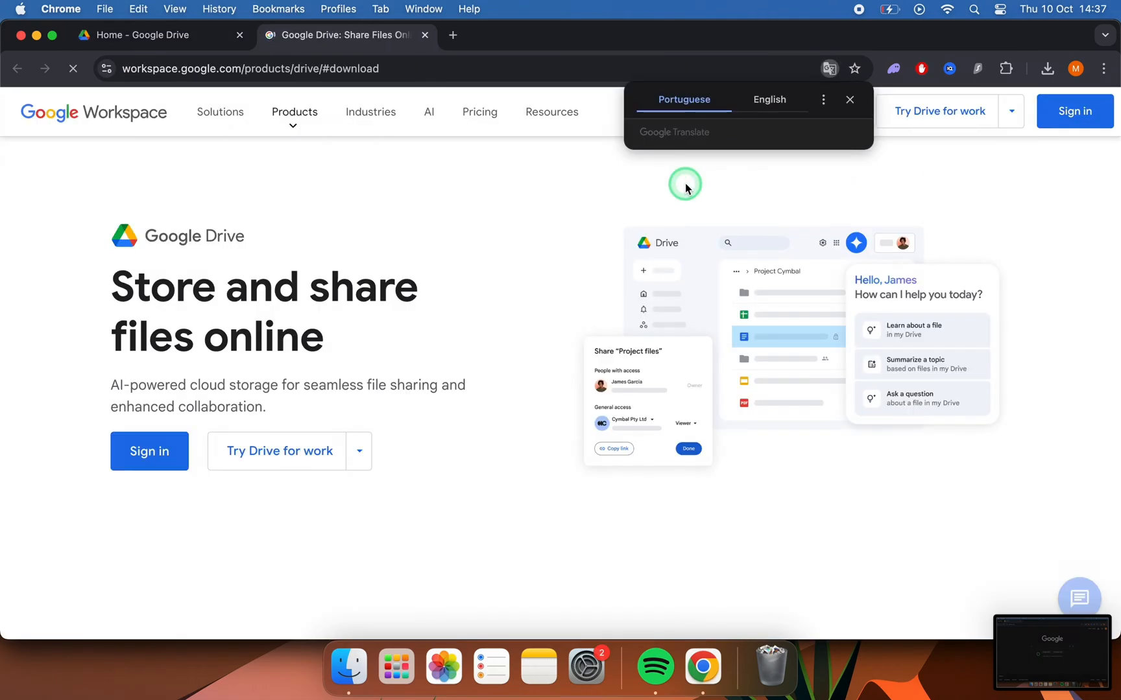
{"action": "scroll", "scroll_direction": "down", "scroll_amount": 3}
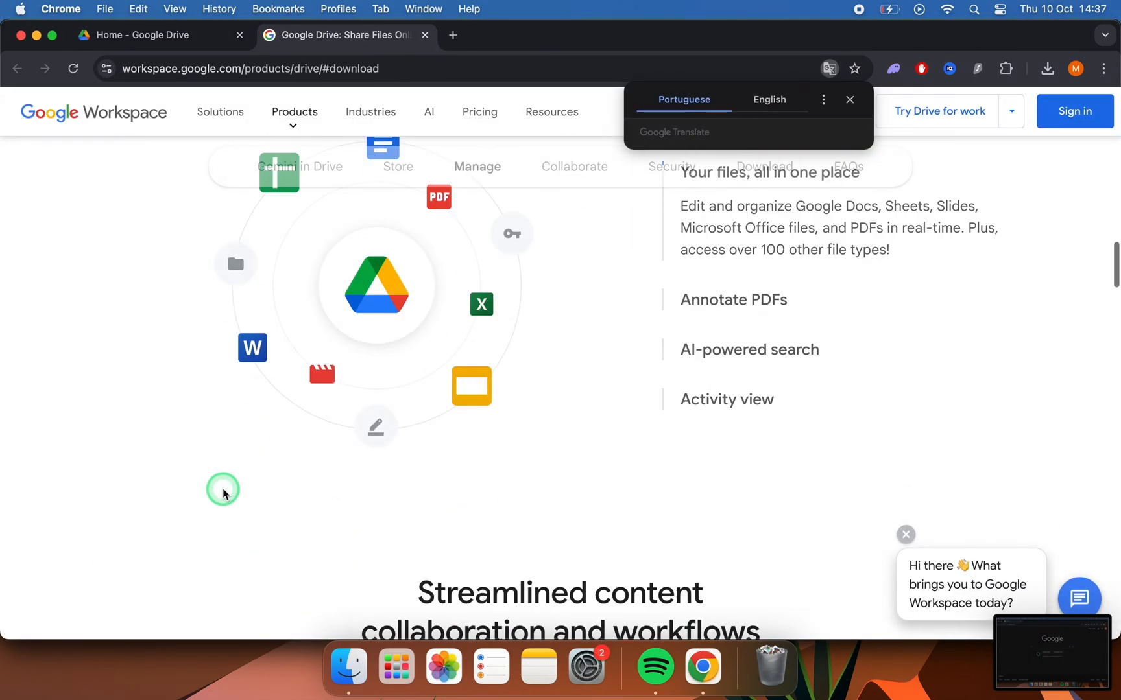
{"action": "left_click", "coordinate": [764, 166]}
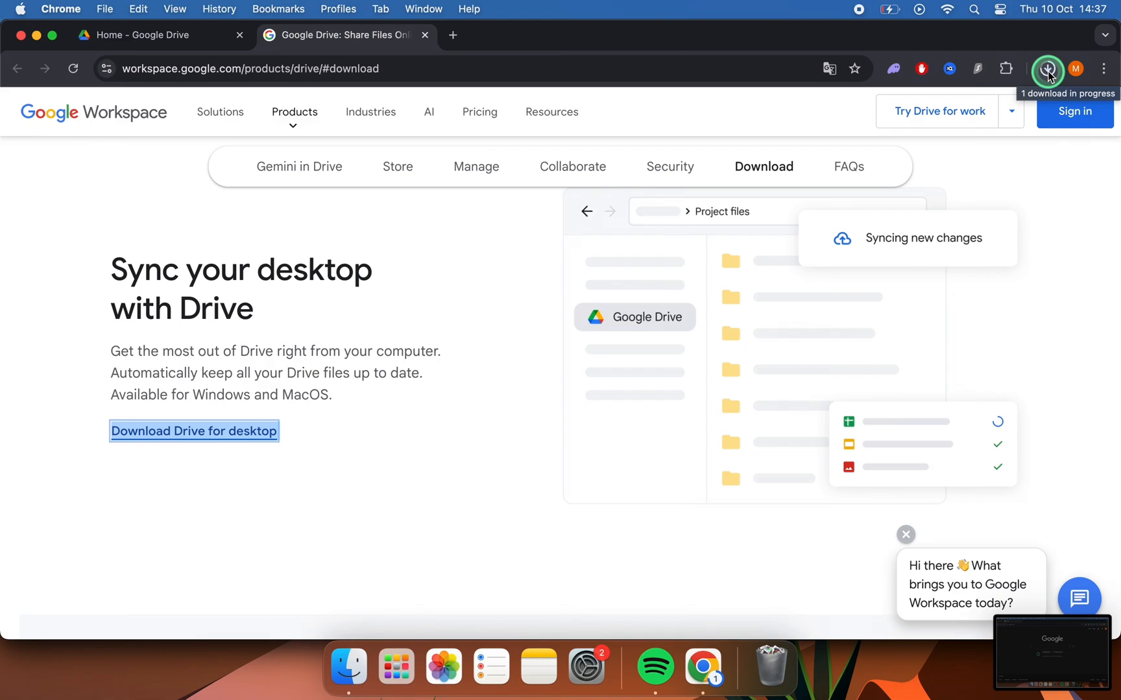
{"action": "left_click", "coordinate": [1048, 67]}
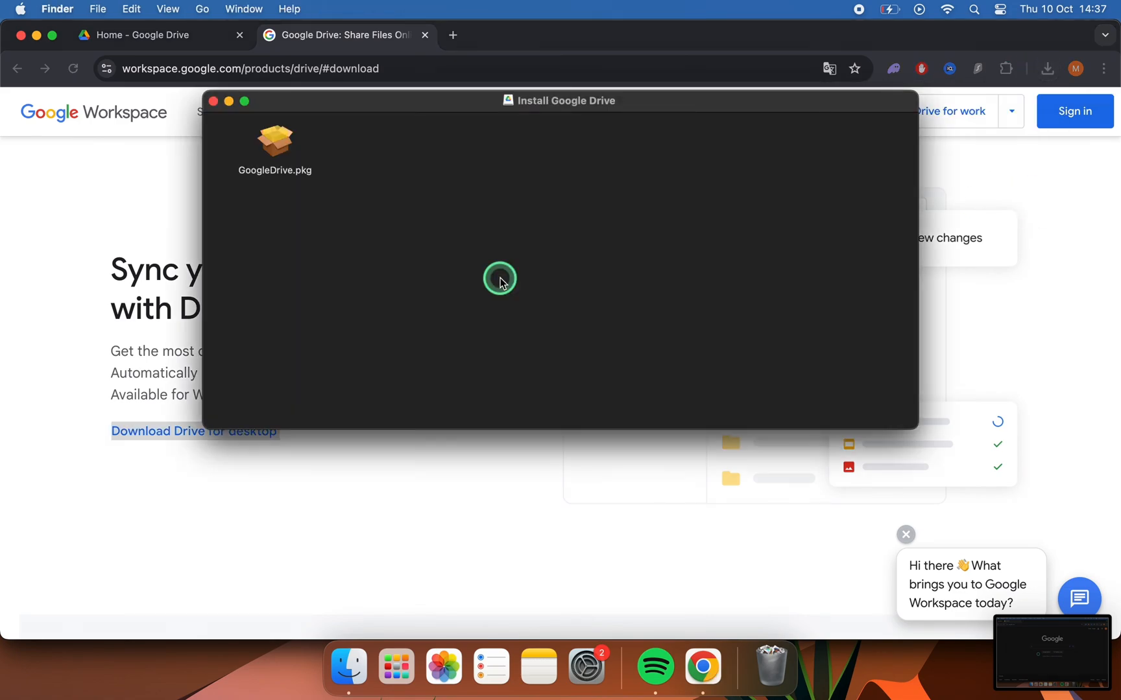
Step: Run GoogleDrive.pkg and continue through the installer so Drive for desktop is installed and signed in
{"action": "double_click", "coordinate": [275, 140]}
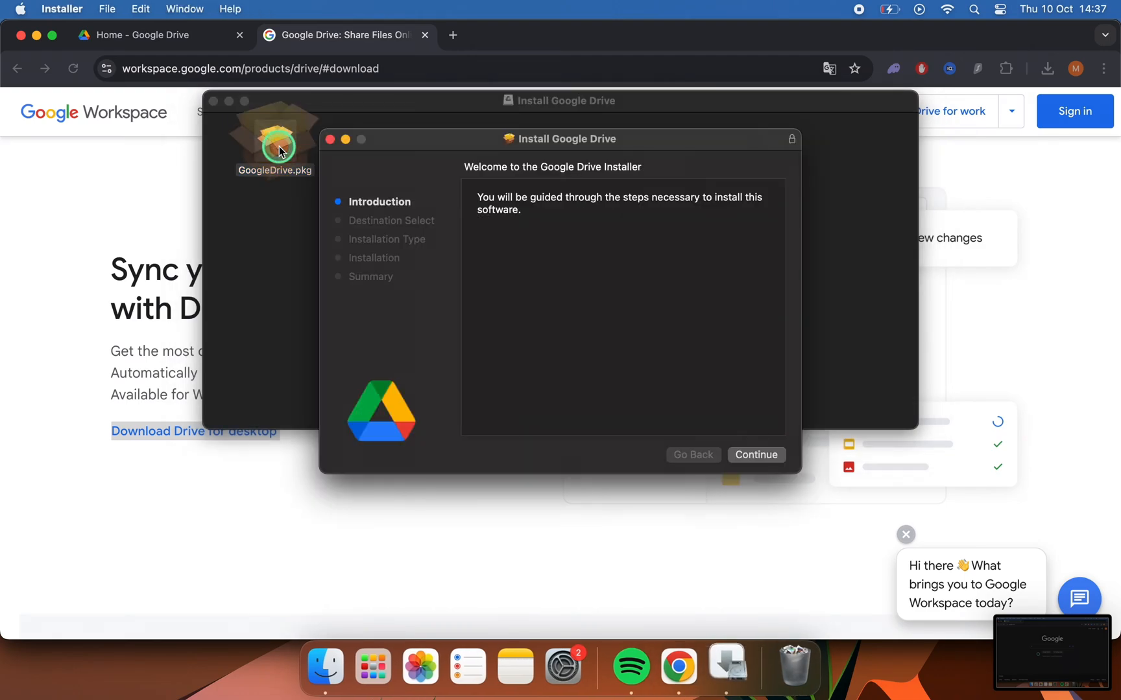
{"action": "left_click", "coordinate": [757, 455]}
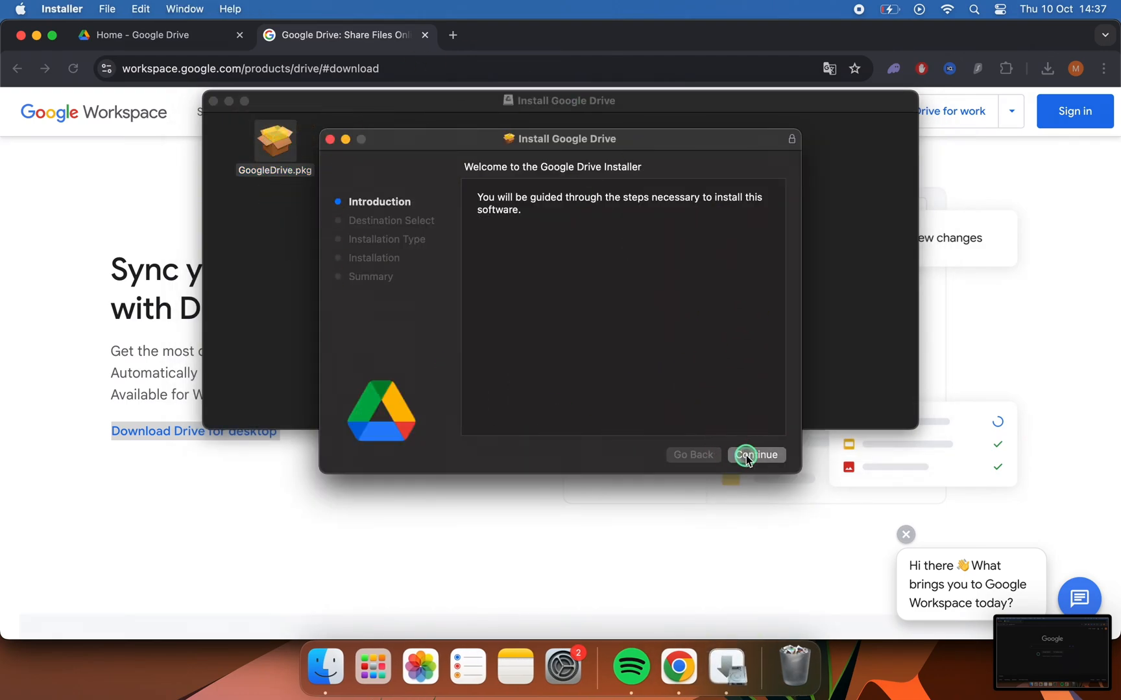
{"action": "left_click", "coordinate": [756, 455]}
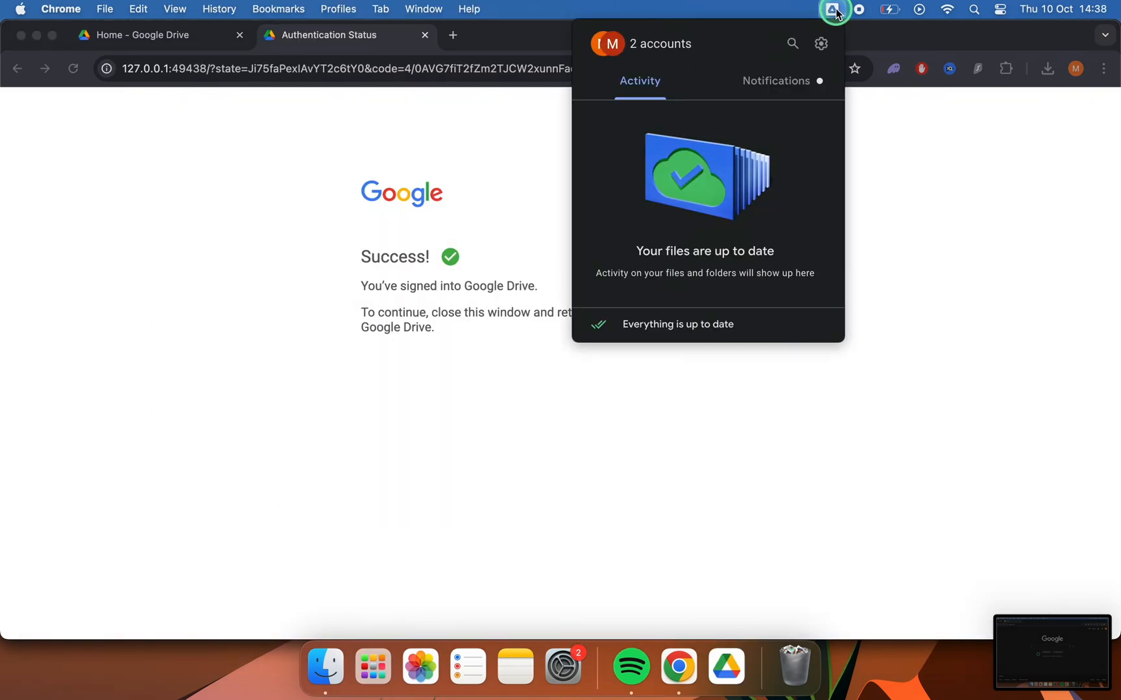
Step: Show the My MacBook Air backup section in Drive for desktop Preferences, with no folders added yet
{"action": "left_click", "coordinate": [820, 44]}
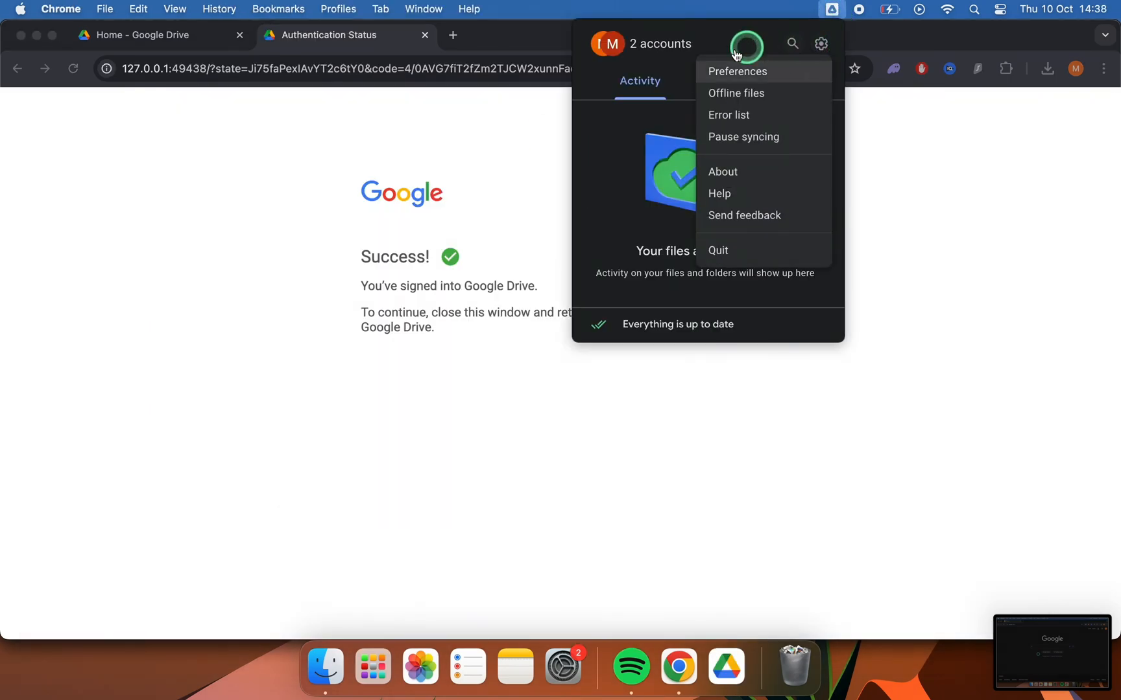
{"action": "left_click", "coordinate": [738, 71]}
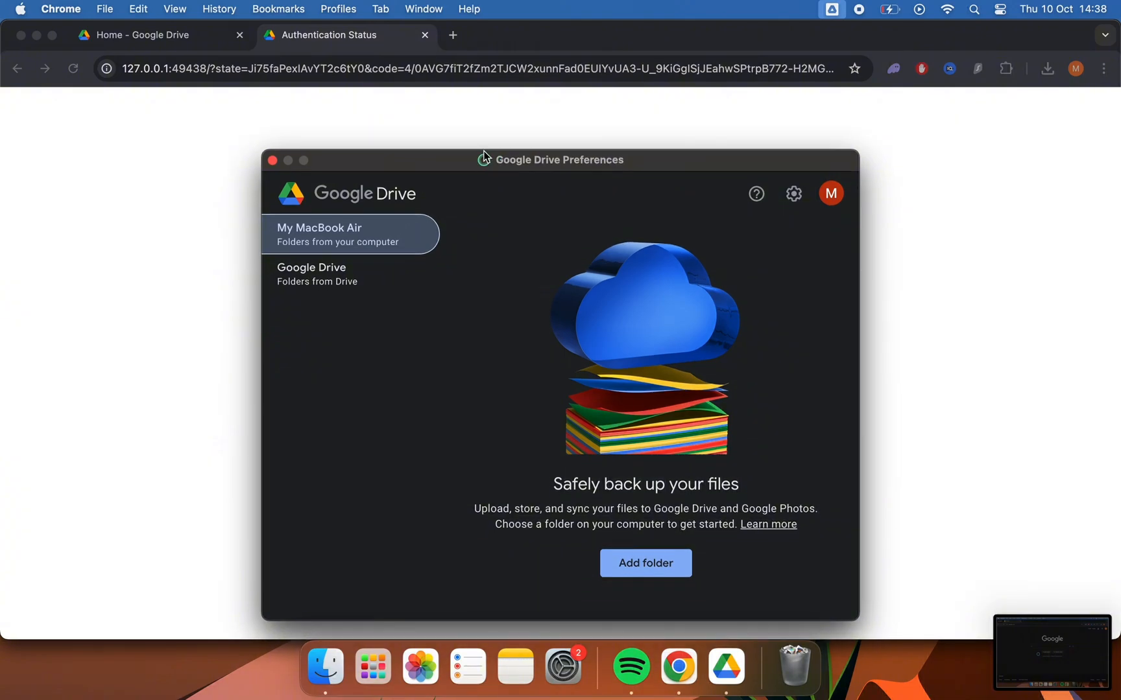
{"action": "left_click", "coordinate": [338, 205]}
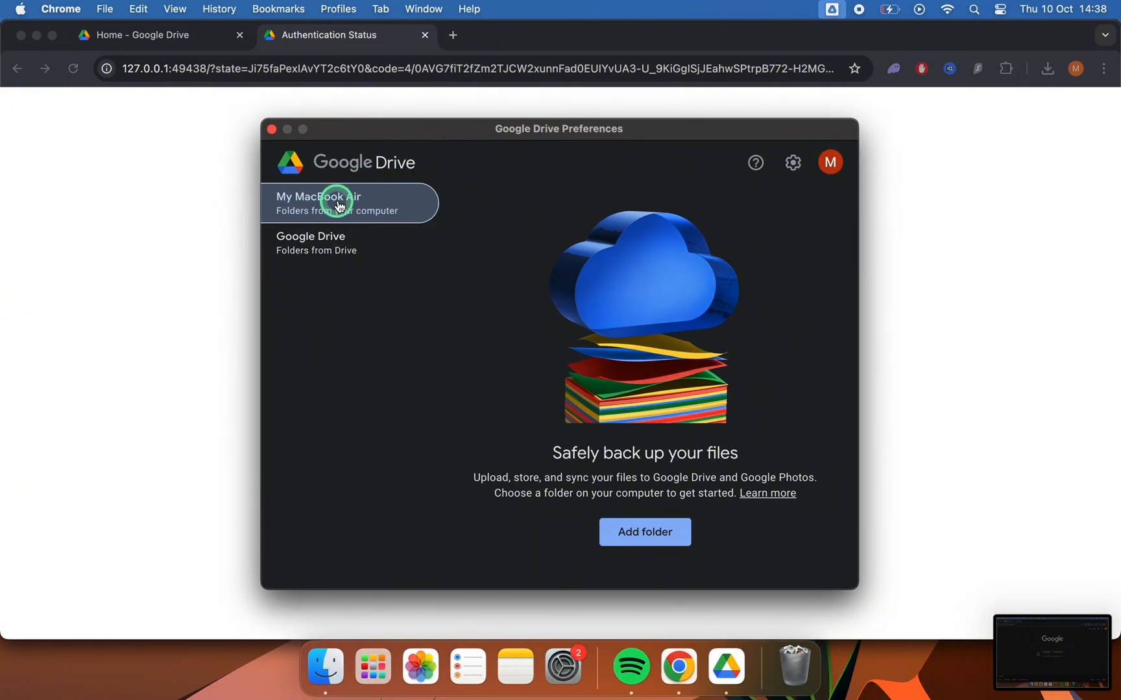
{"action": "left_click", "coordinate": [628, 532]}
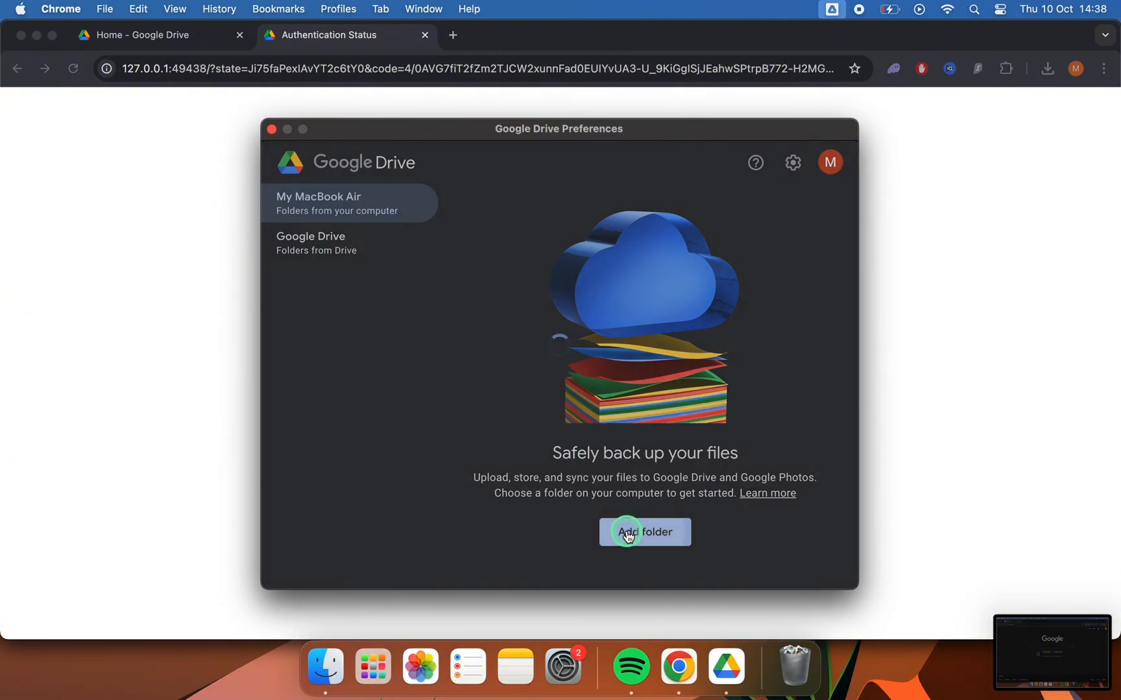
Step: Create 'Drive Sync Folder' in Documents and add it as a folder syncing with Google Drive
{"action": "left_click", "coordinate": [645, 532]}
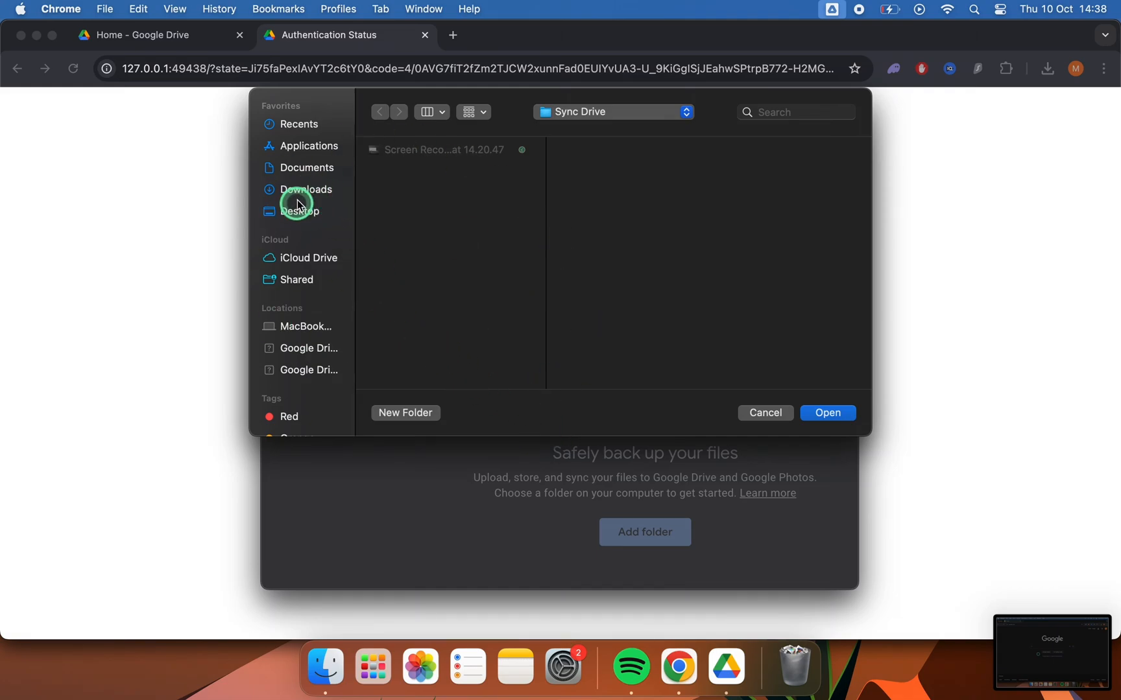
{"action": "left_click", "coordinate": [307, 168]}
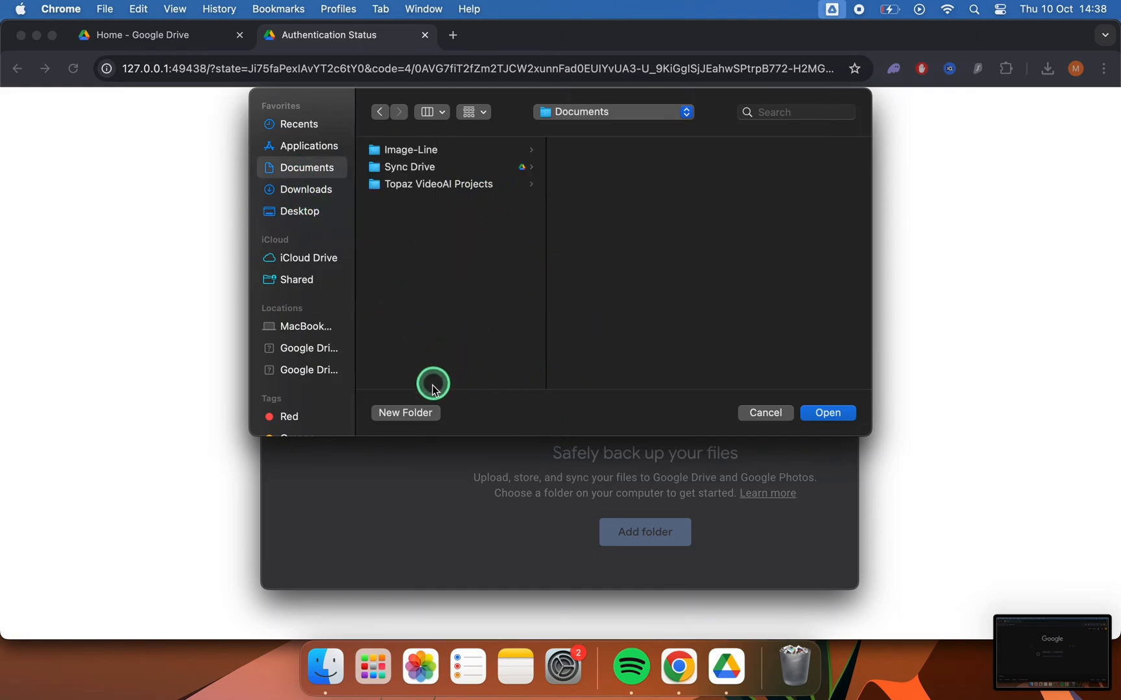
{"action": "left_click", "coordinate": [405, 412]}
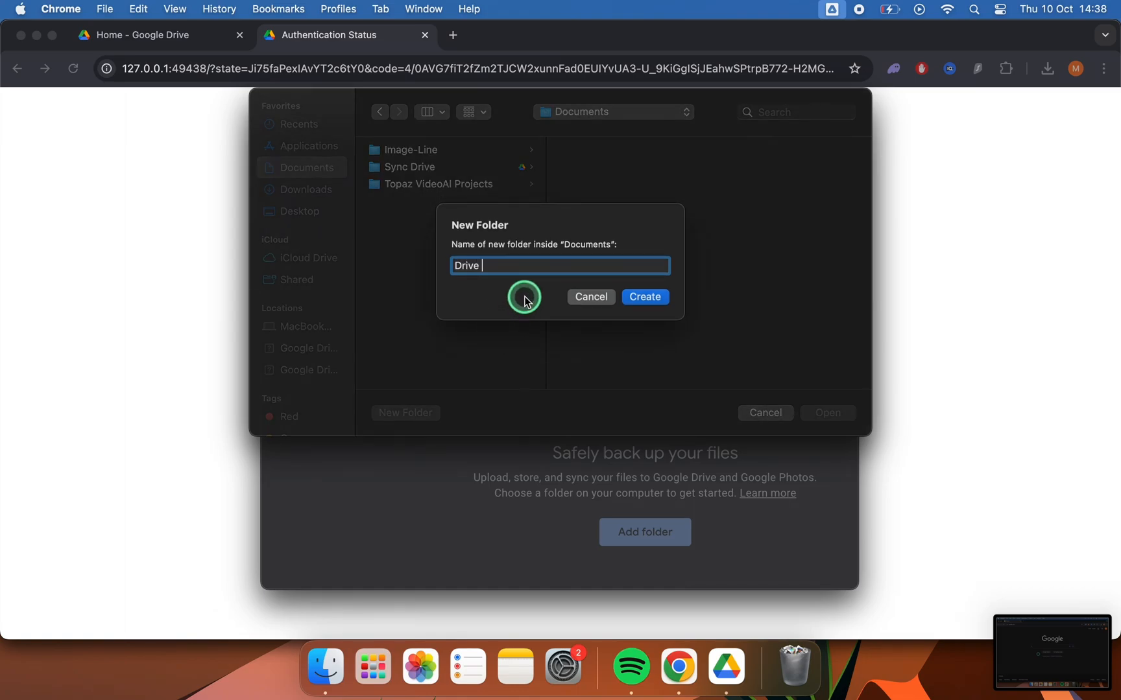
{"action": "type", "text": "Sync Fo"}
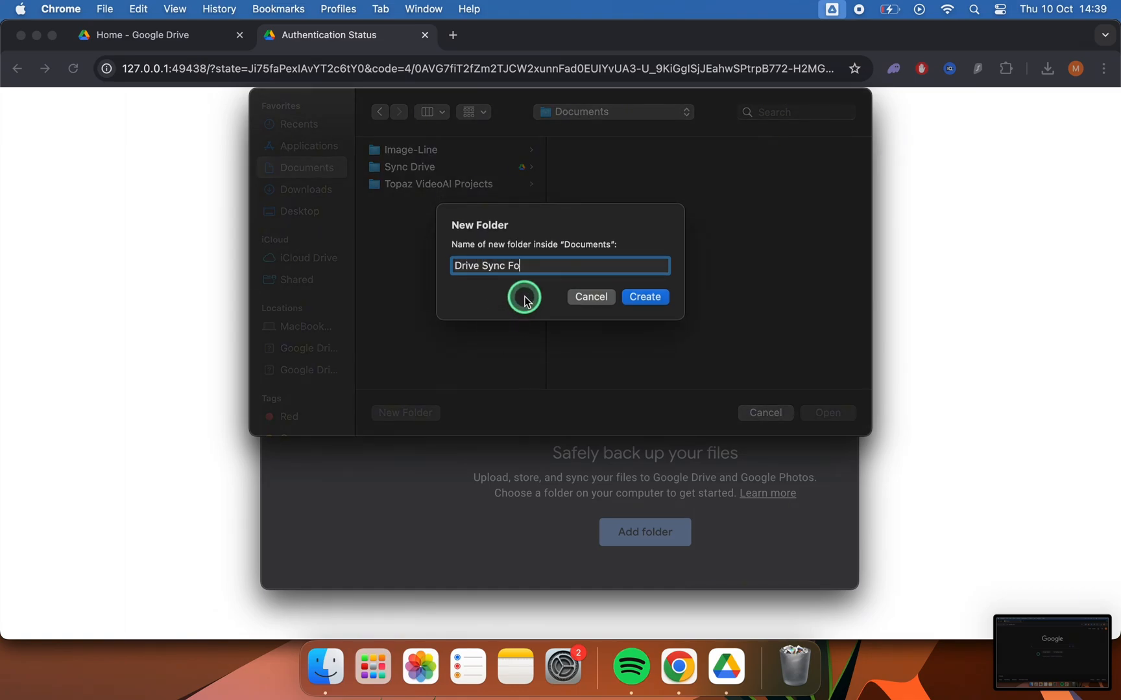
{"action": "left_click", "coordinate": [645, 297]}
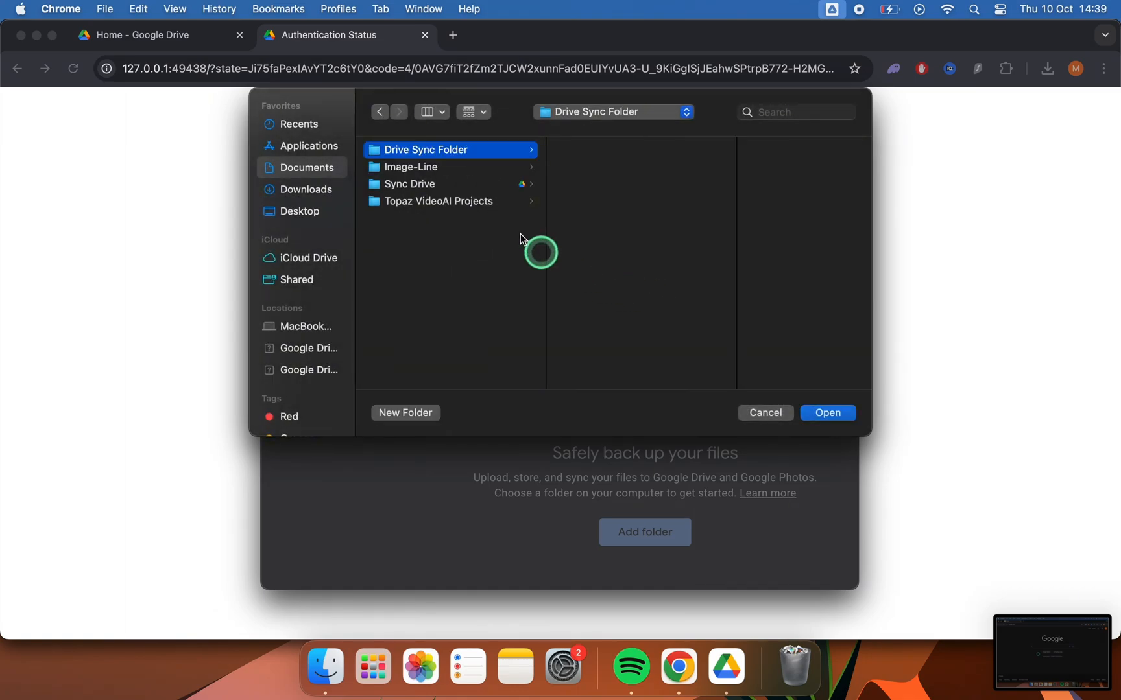
{"action": "left_click", "coordinate": [828, 414]}
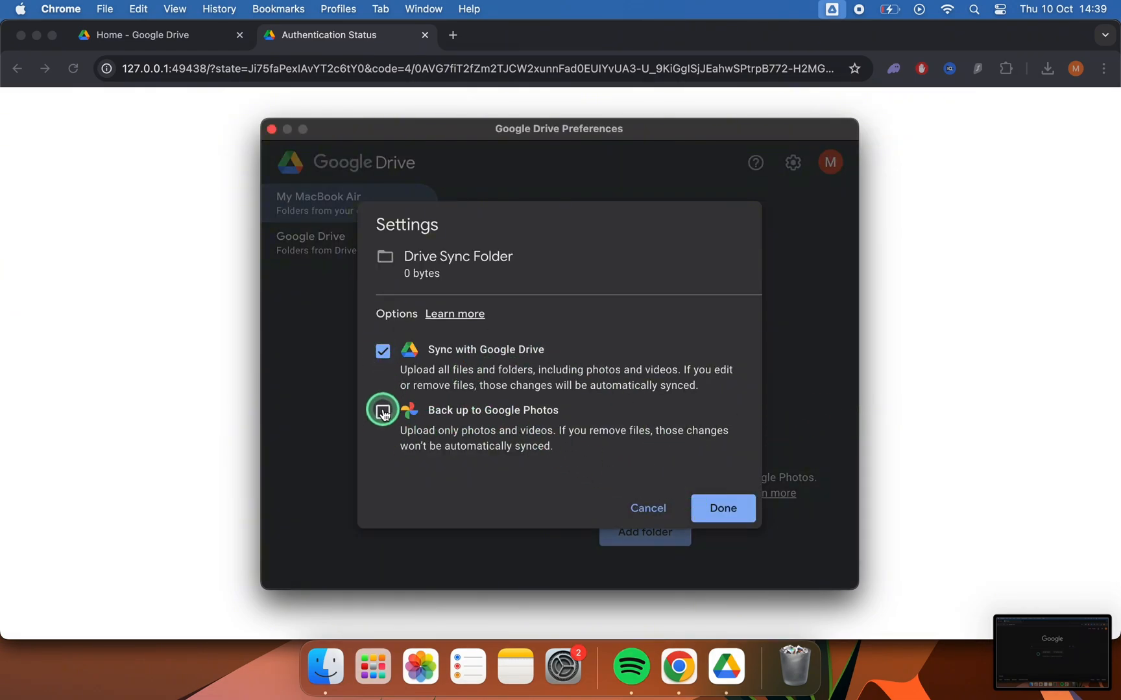
{"action": "left_click", "coordinate": [722, 508]}
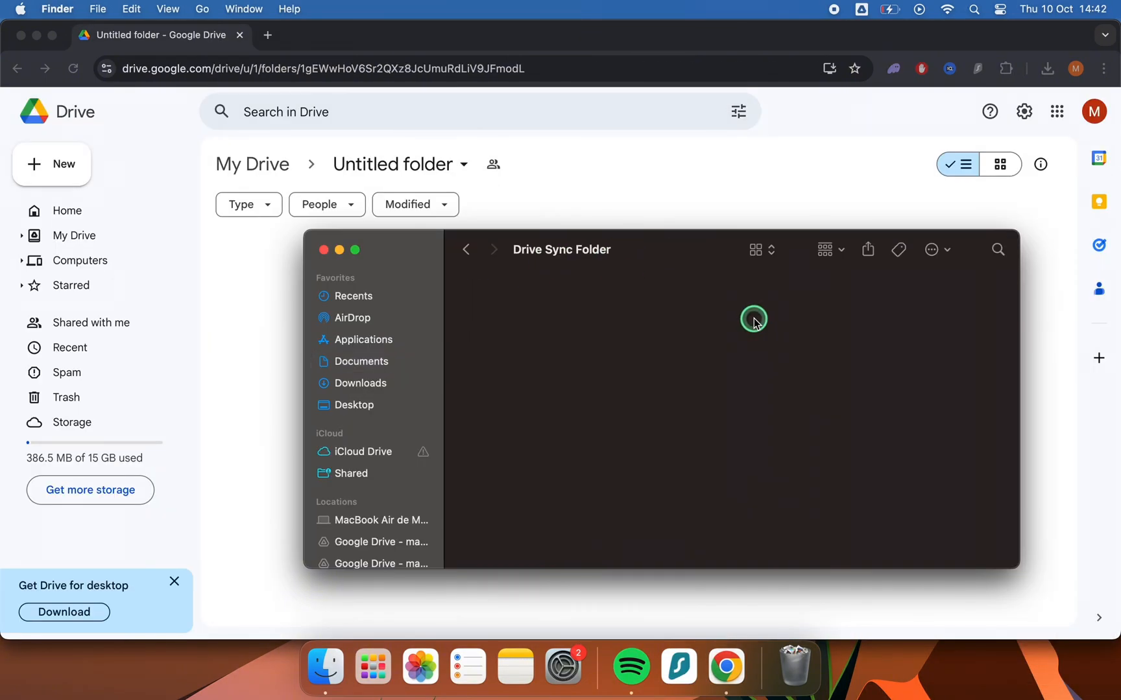
Step: View Drive Sync Folder on the Drive website under Computers > My MacBook Air, showing Youtubebanner.jpg
{"action": "right_click", "coordinate": [541, 358]}
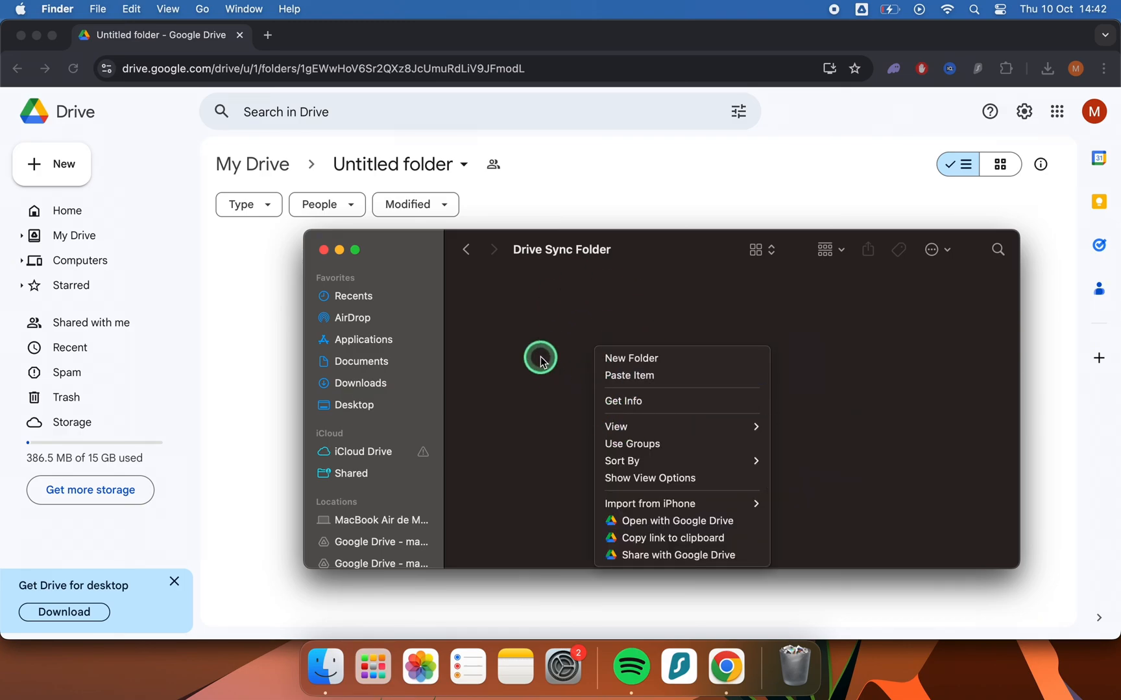
{"action": "left_click", "coordinate": [629, 376]}
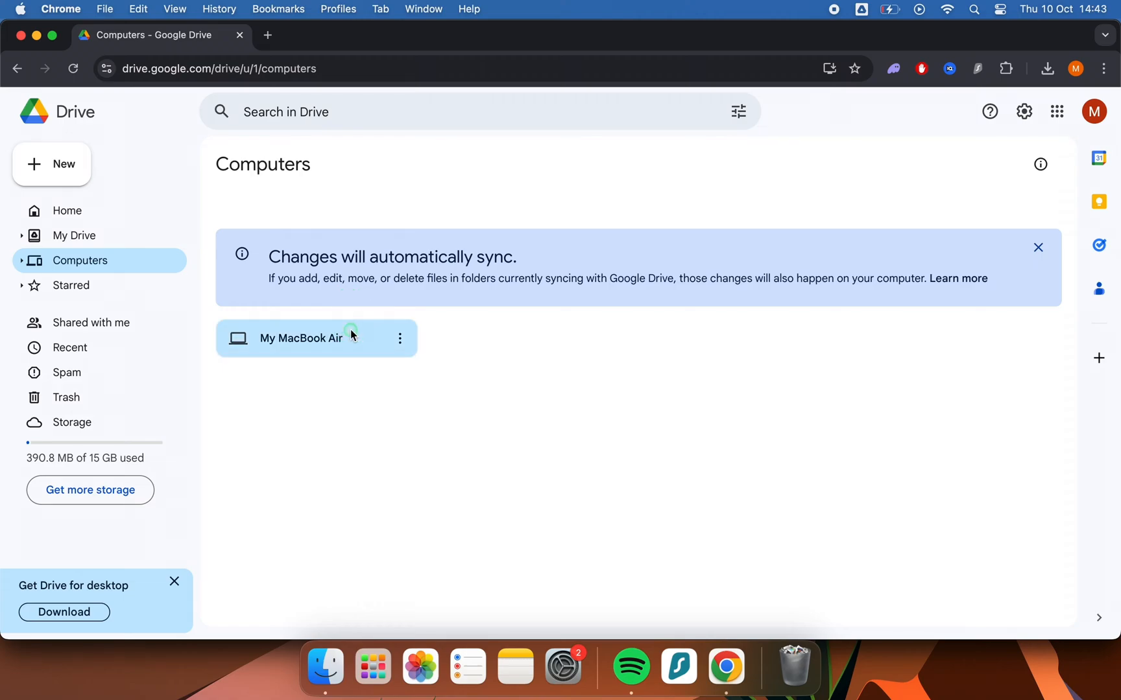
{"action": "double_click", "coordinate": [301, 337]}
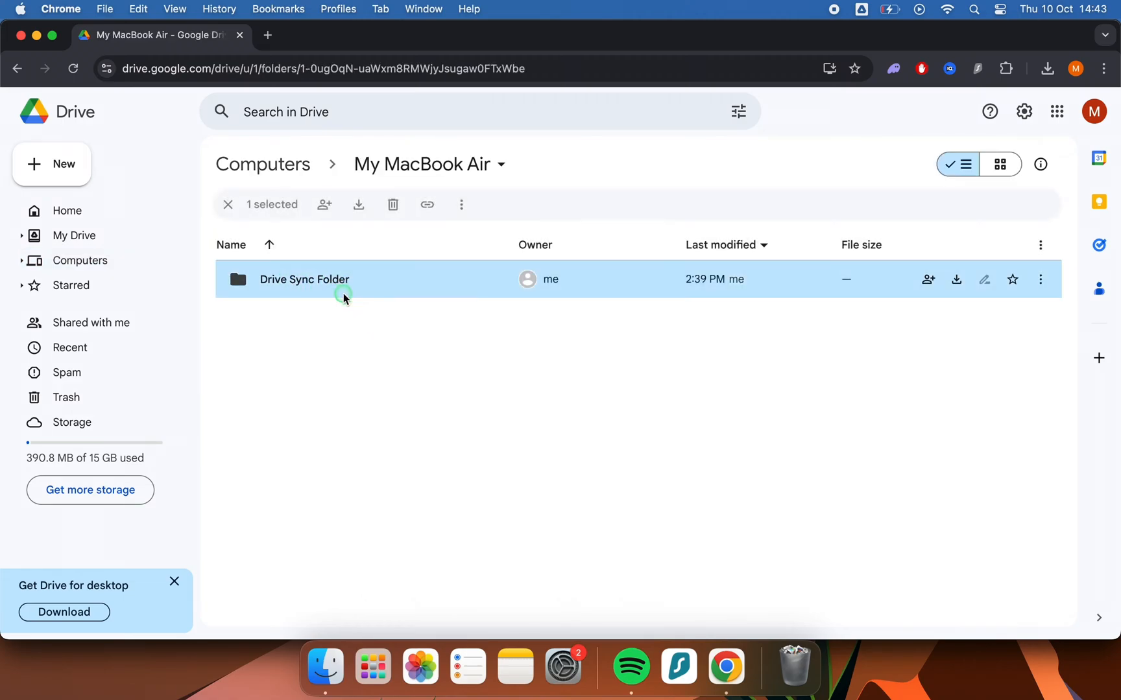
{"action": "double_click", "coordinate": [305, 280]}
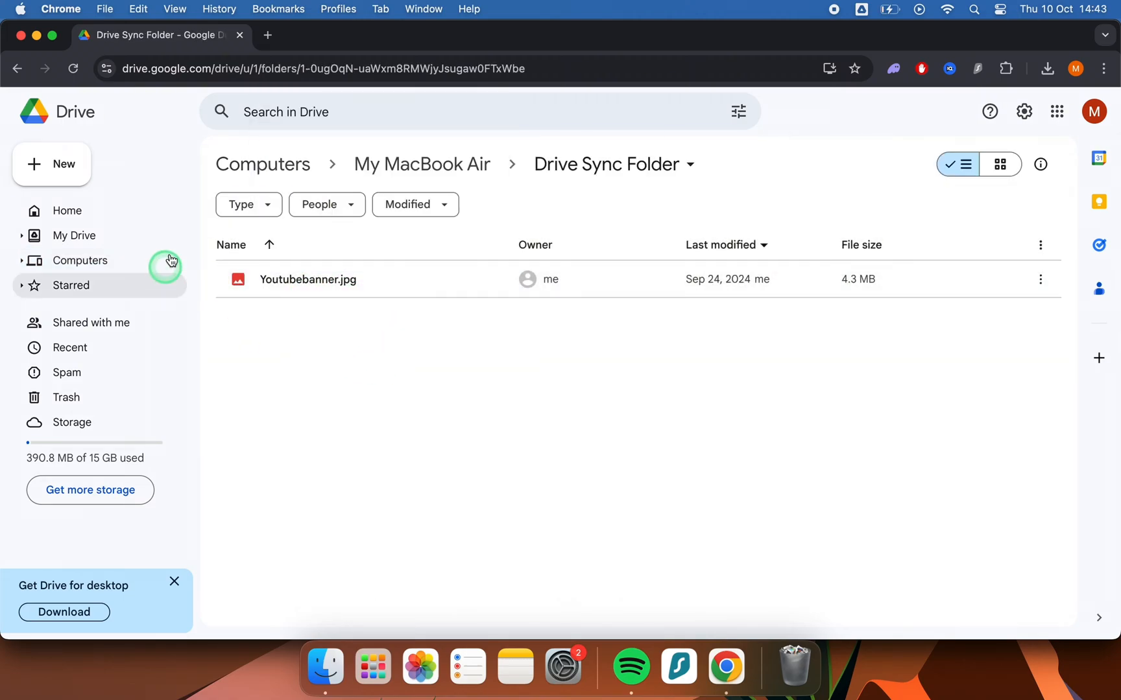